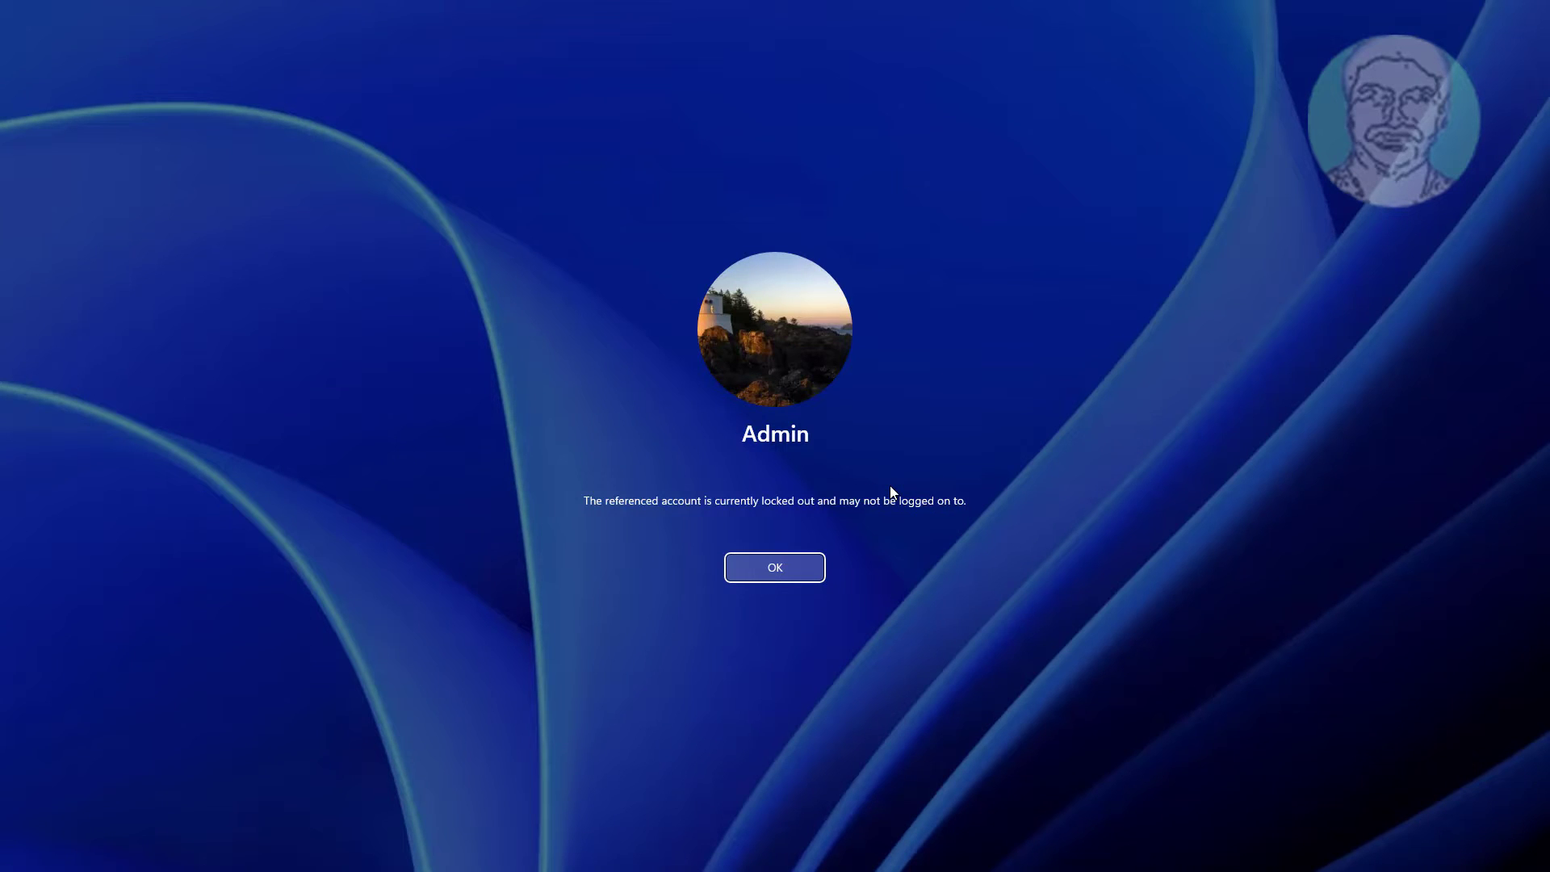
mouse_move(551, 569)
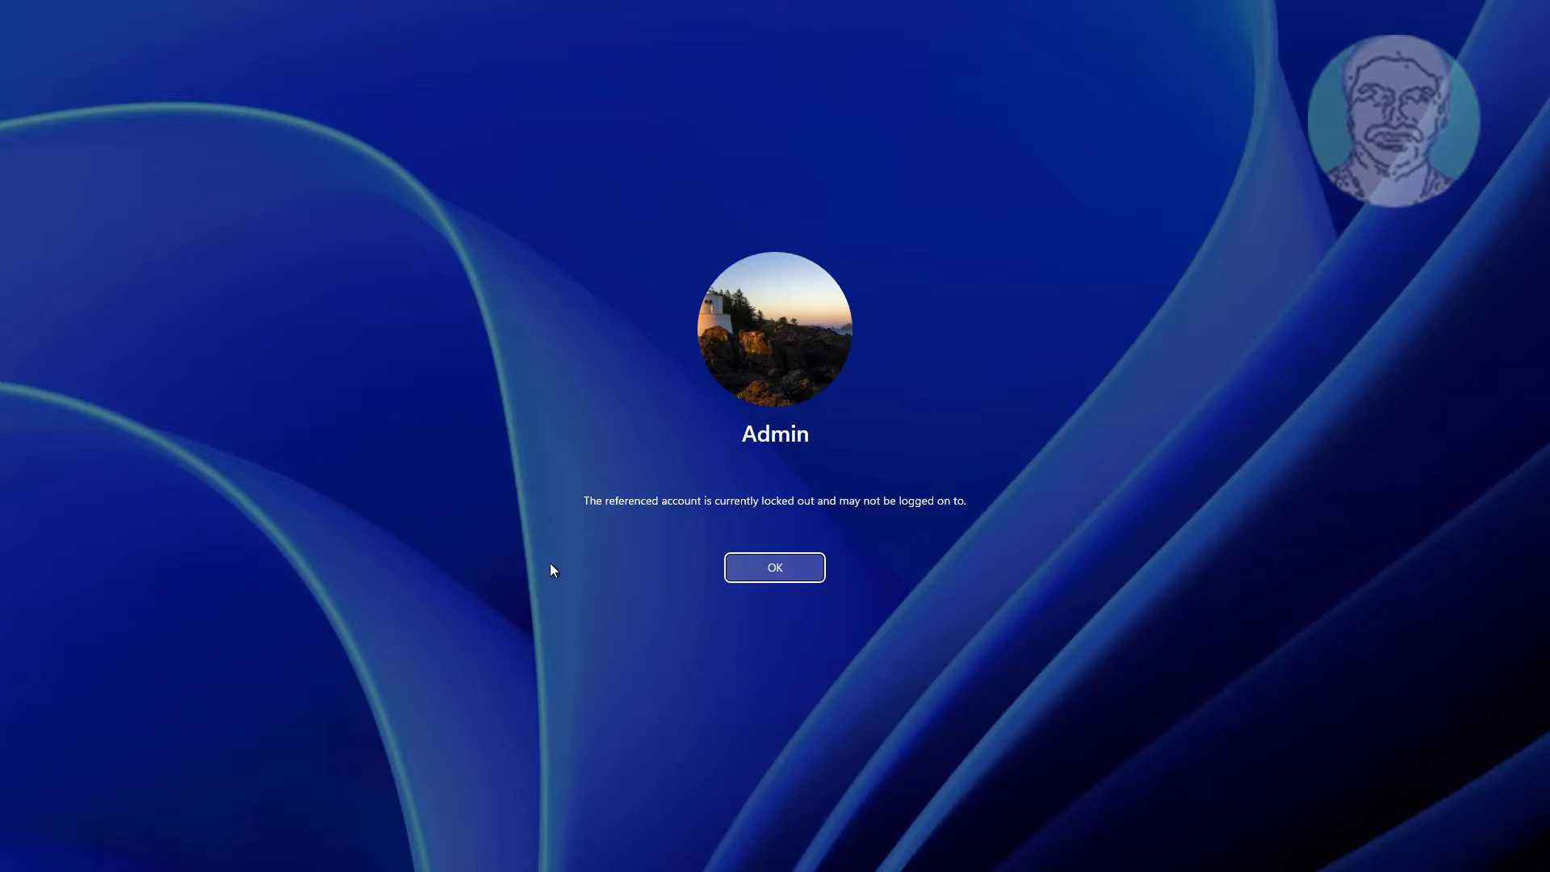
mouse_move(682, 457)
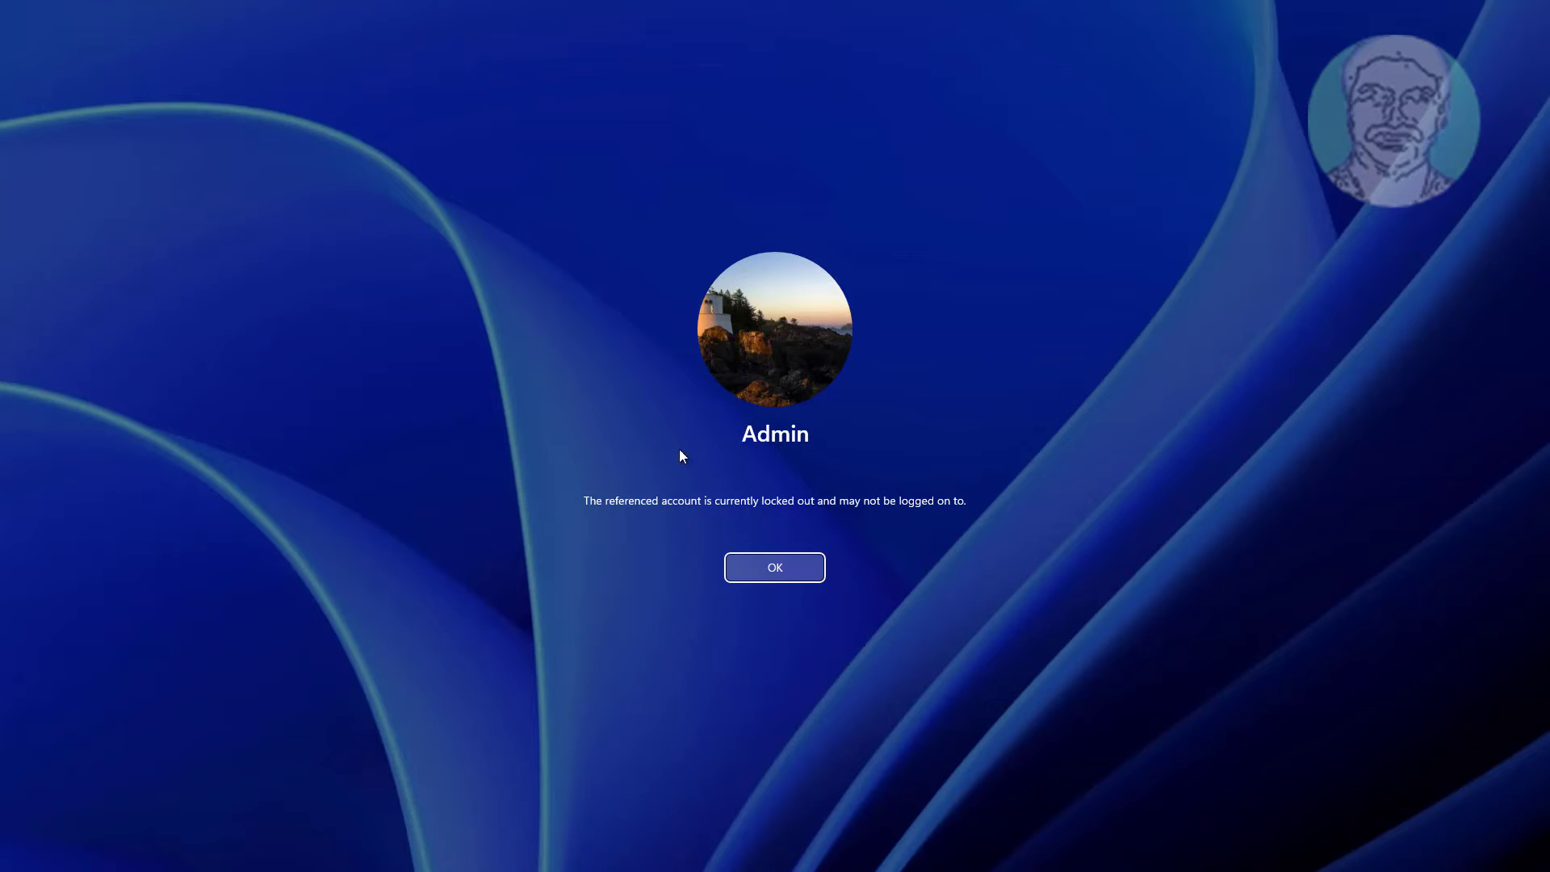
mouse_move(1182, 600)
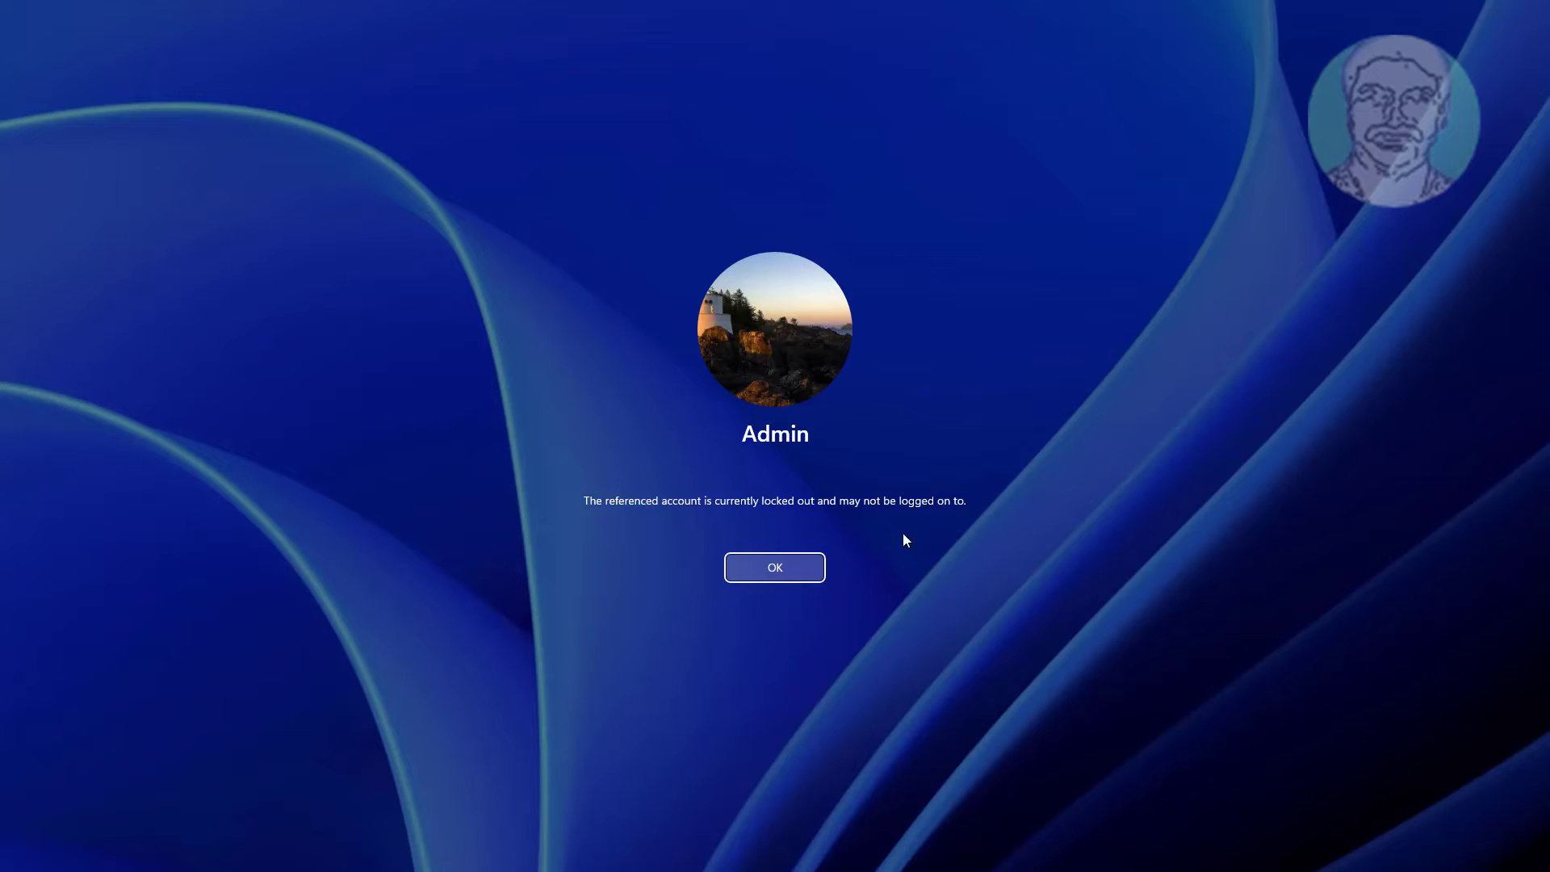
mouse_move(1011, 604)
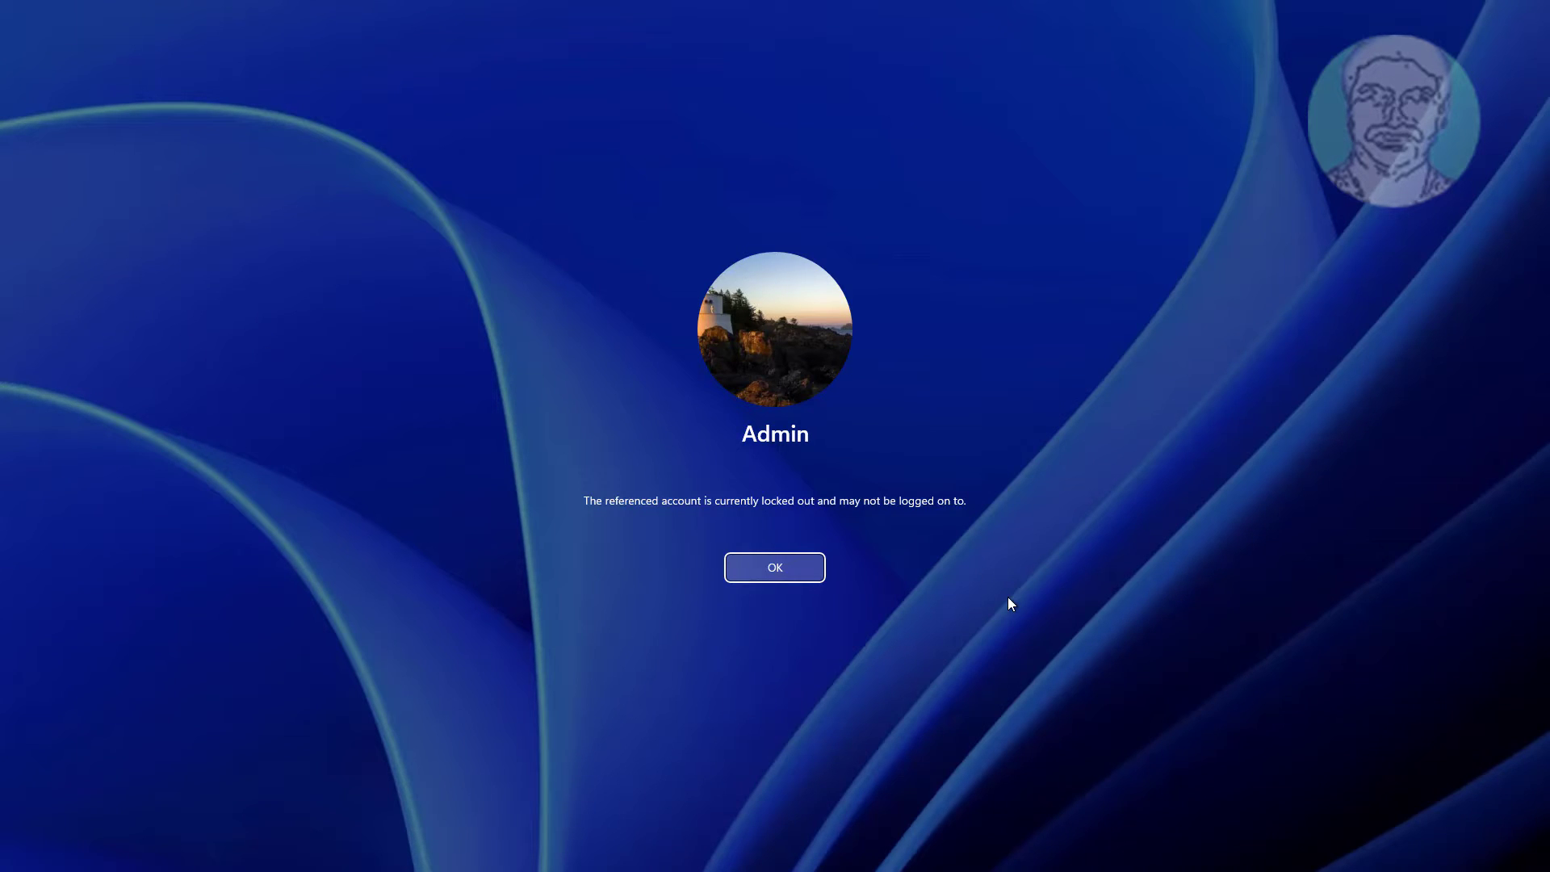
- Dismiss the account-locked notice, check the power options, and sign in as Admin
left_click(774, 567)
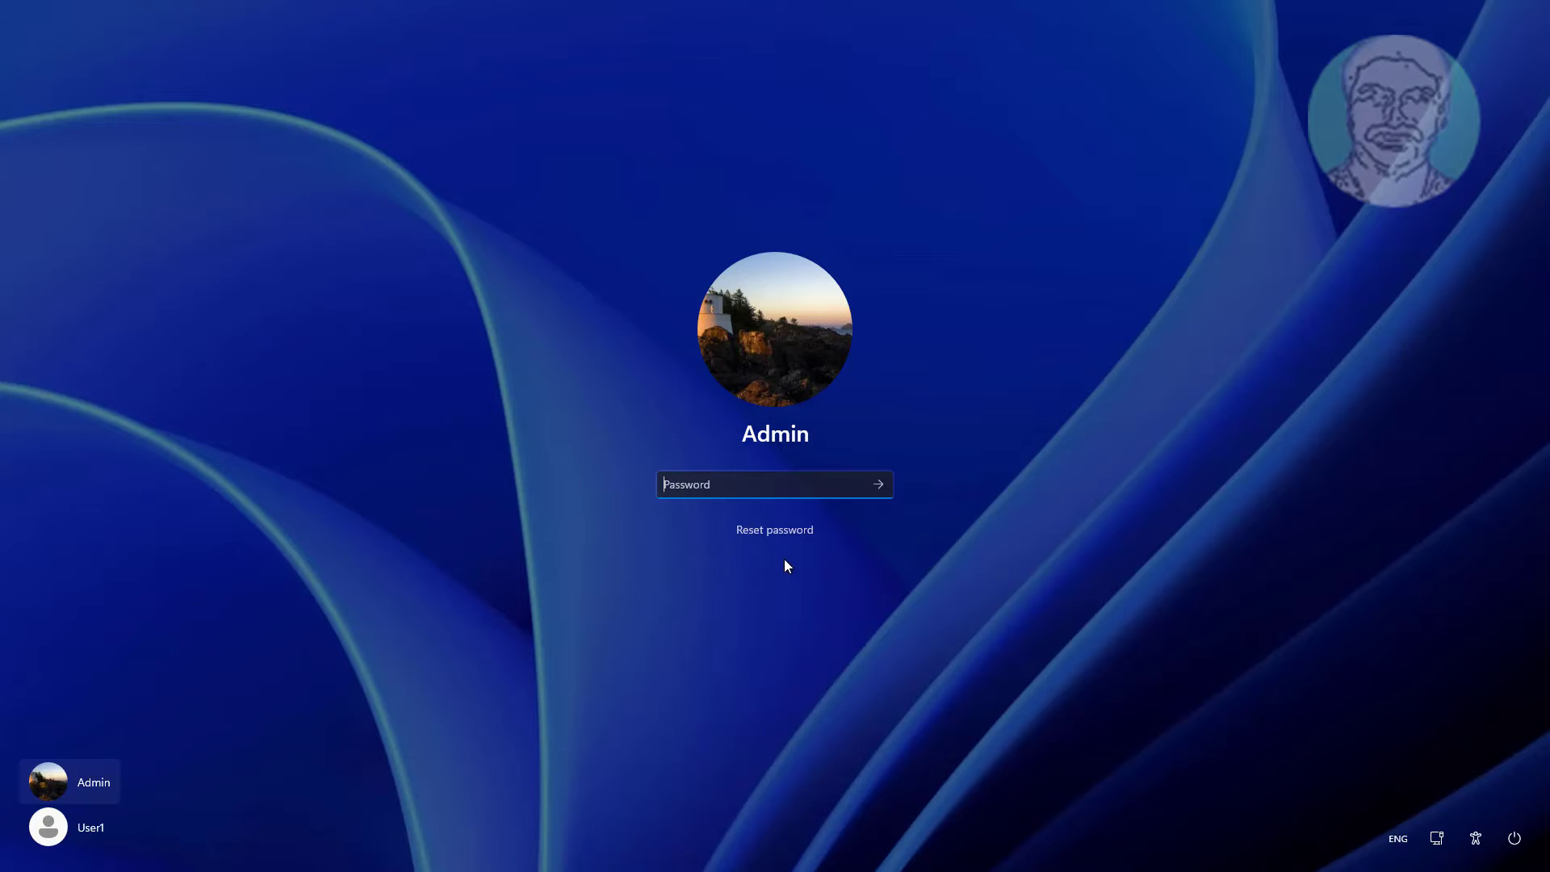
left_click(1514, 838)
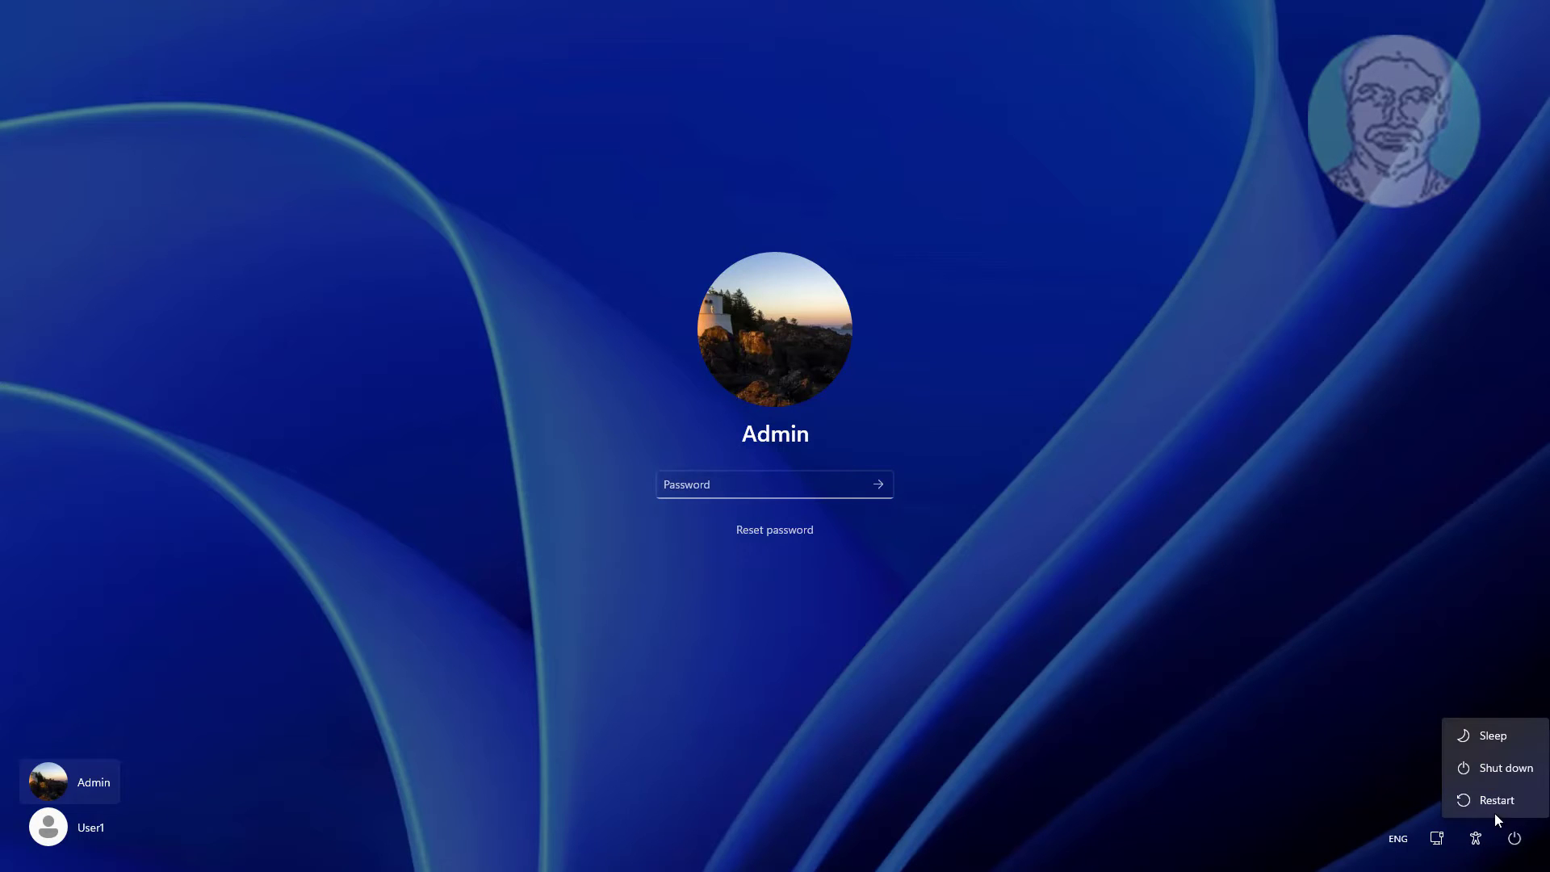
left_click(1503, 767)
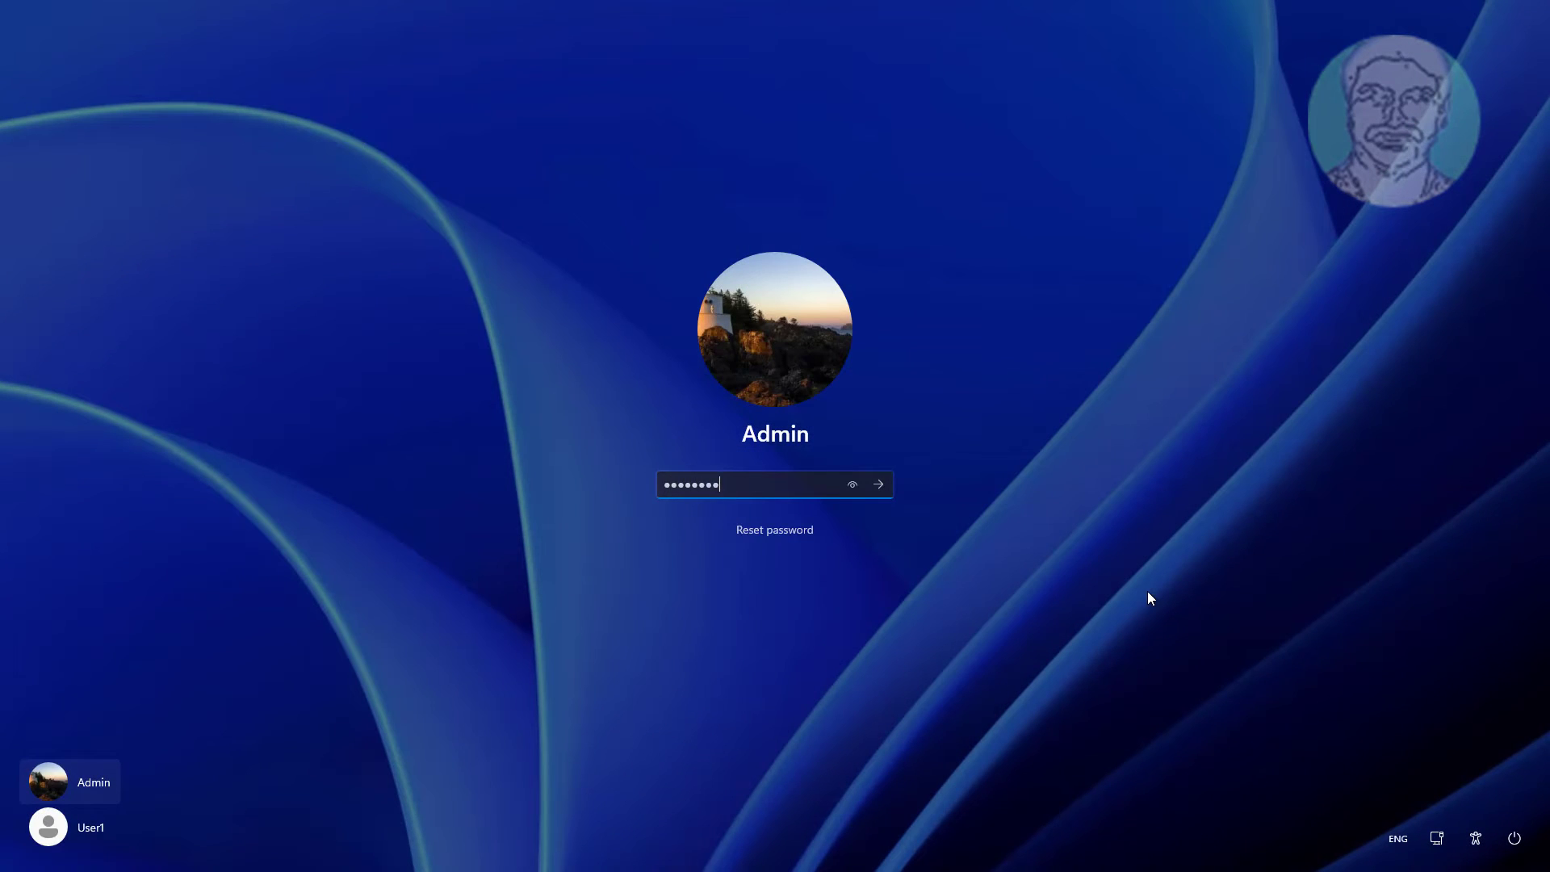
left_click(877, 484)
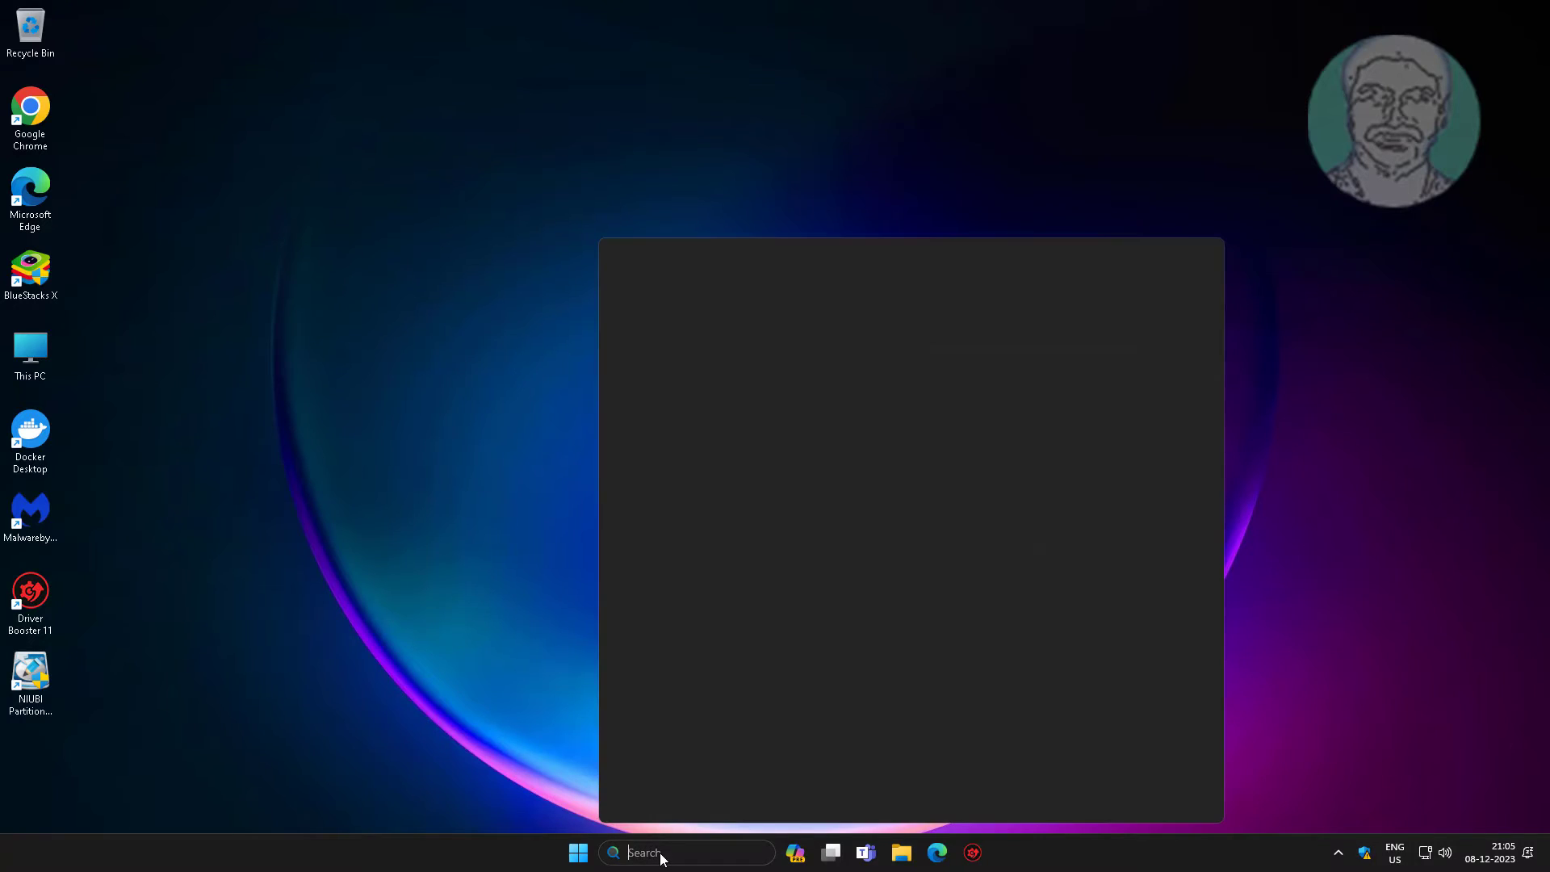
- Search 'secpol' and open Account Lockout Policy > Account lockout threshold properties
type("secpo")
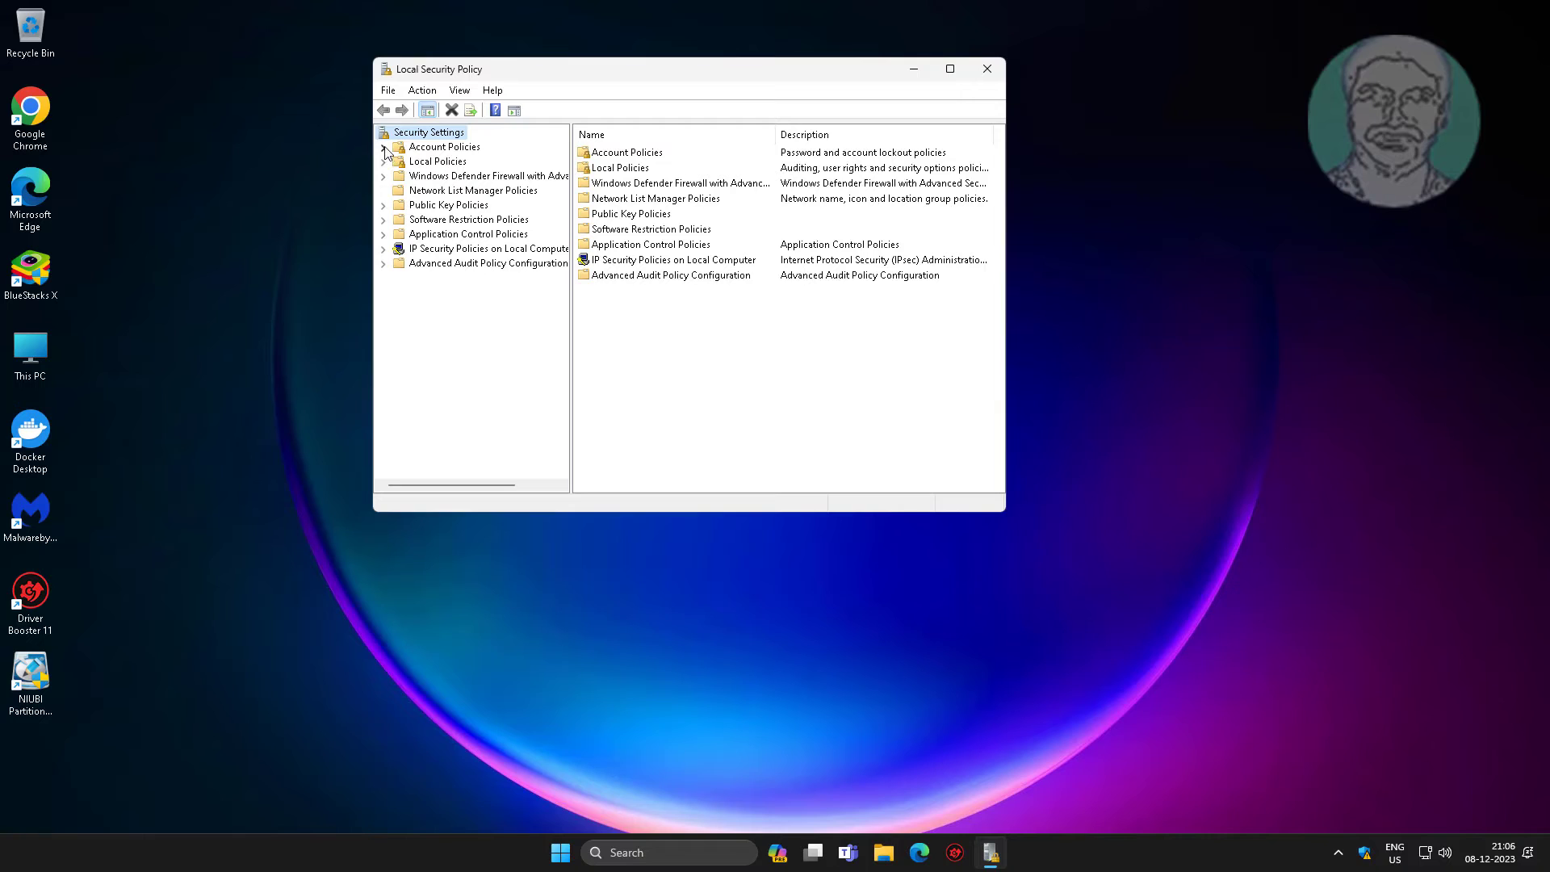
left_click(383, 146)
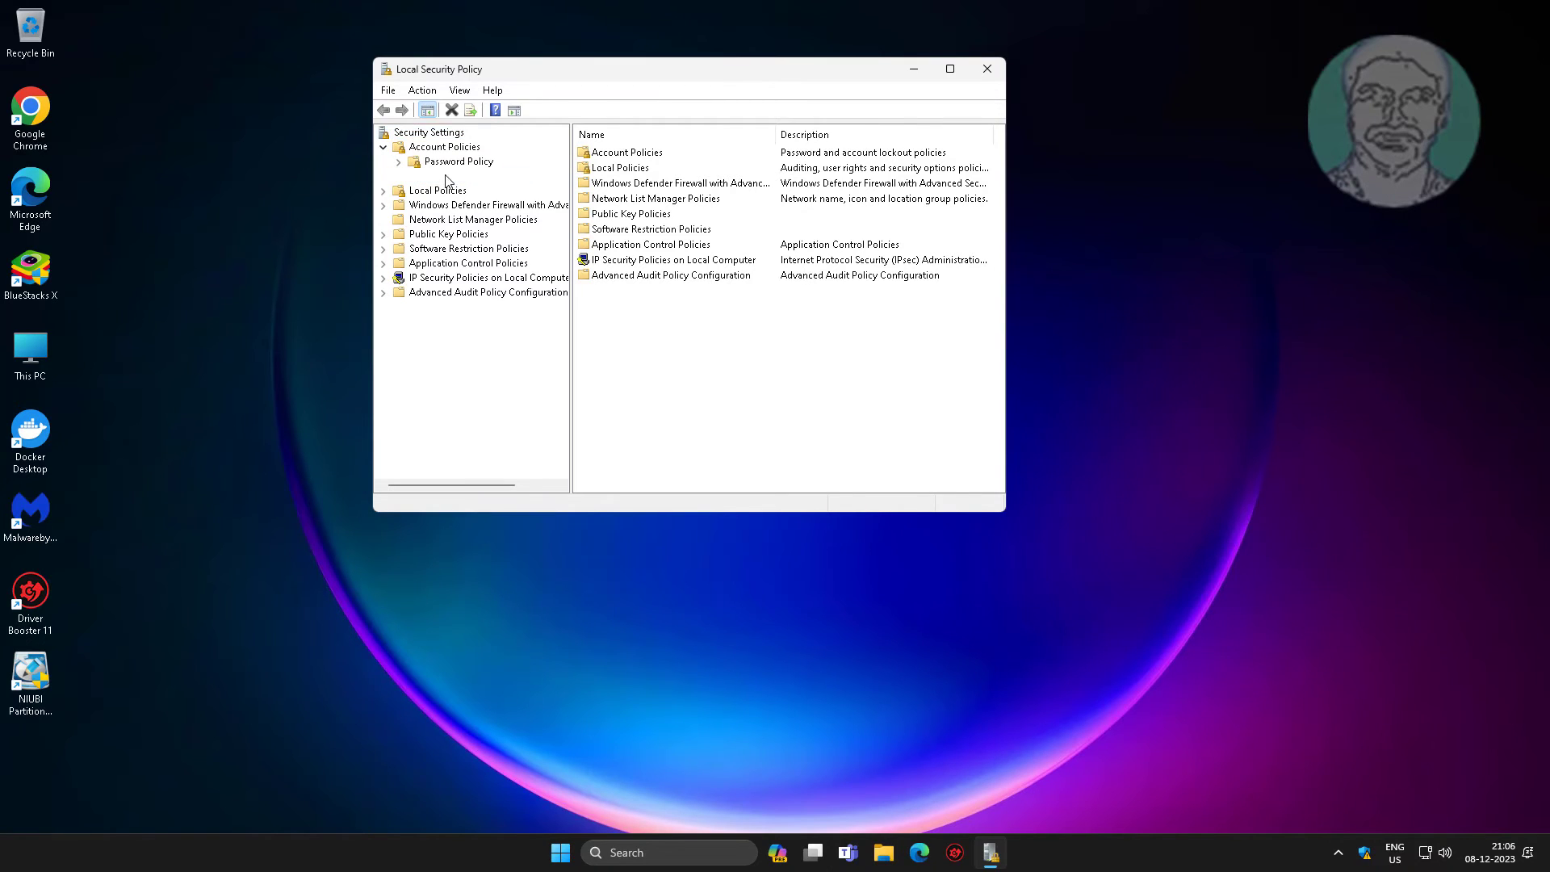
left_click(477, 175)
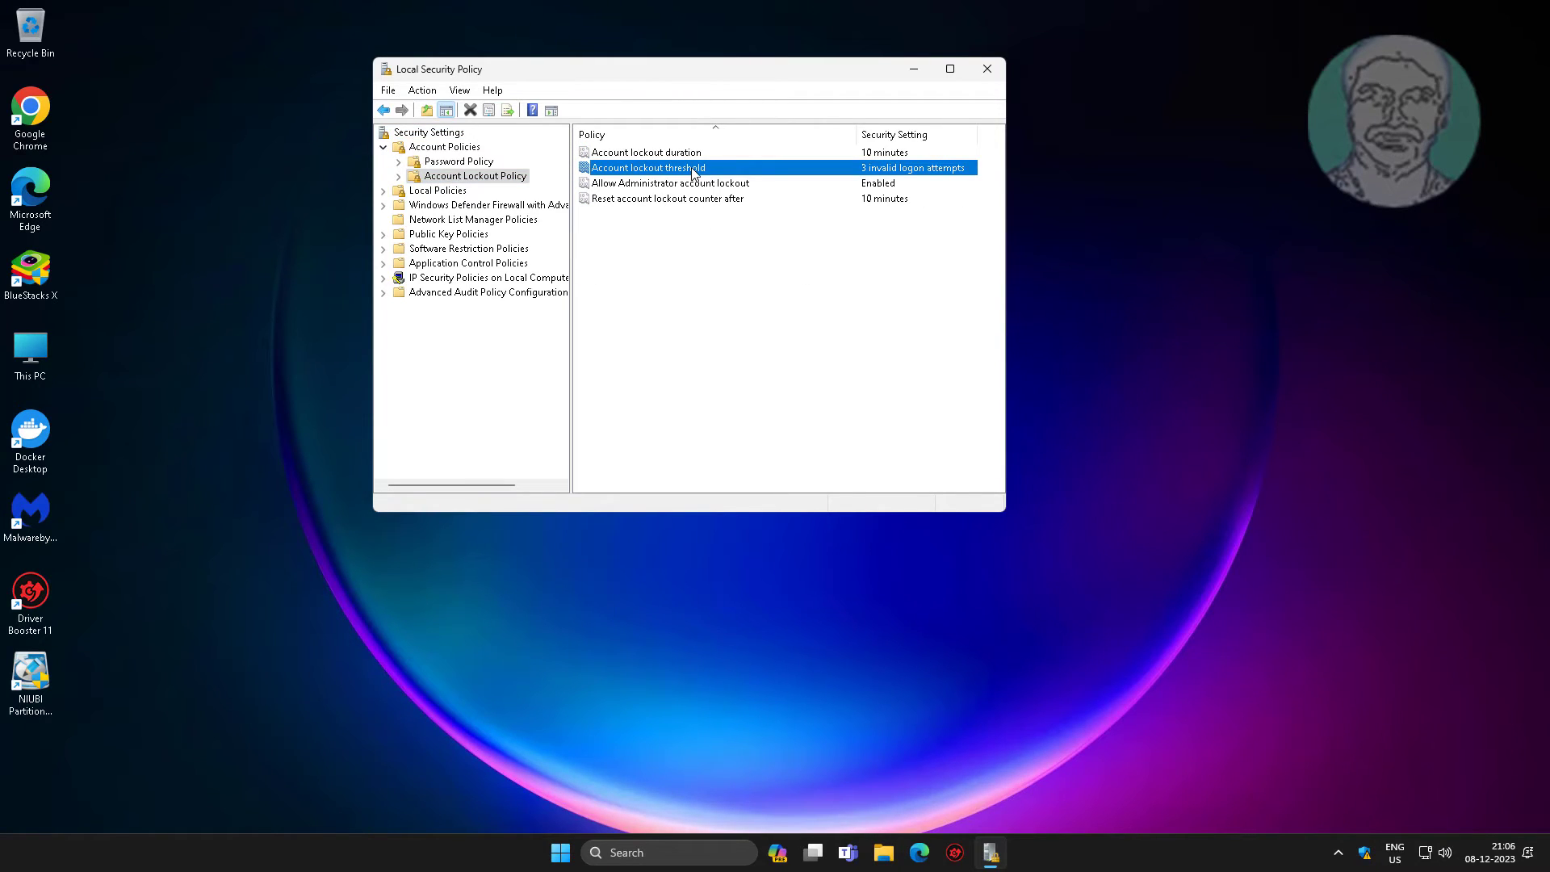
double_click(647, 167)
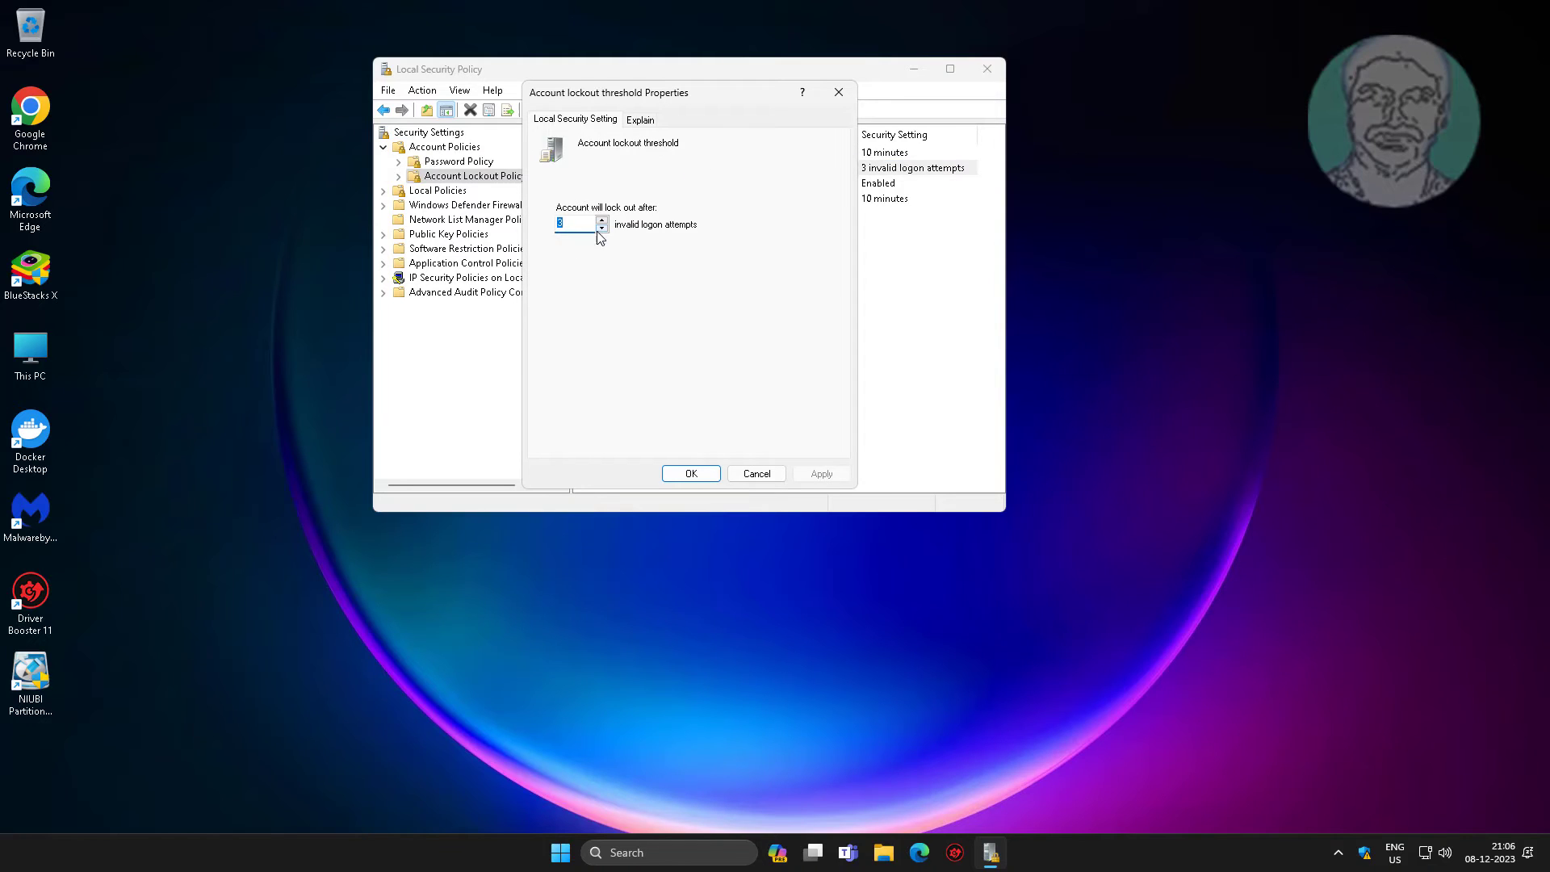
mouse_move(545, 244)
type("0")
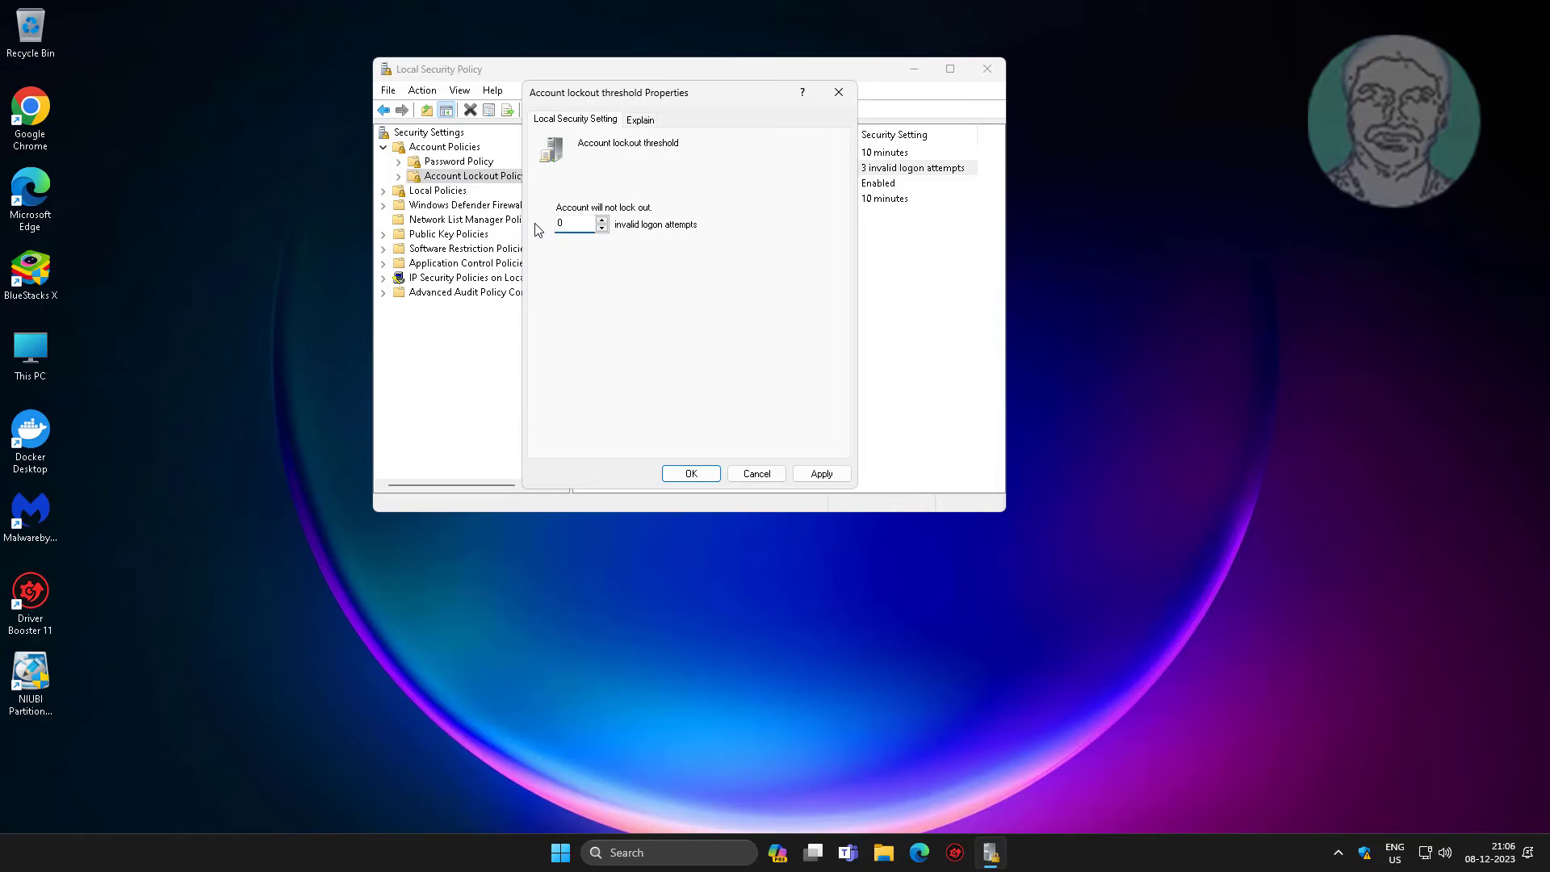
- Set the lockout threshold to 0 attempts and accept the suggested Not Applicable values
left_click(574, 223)
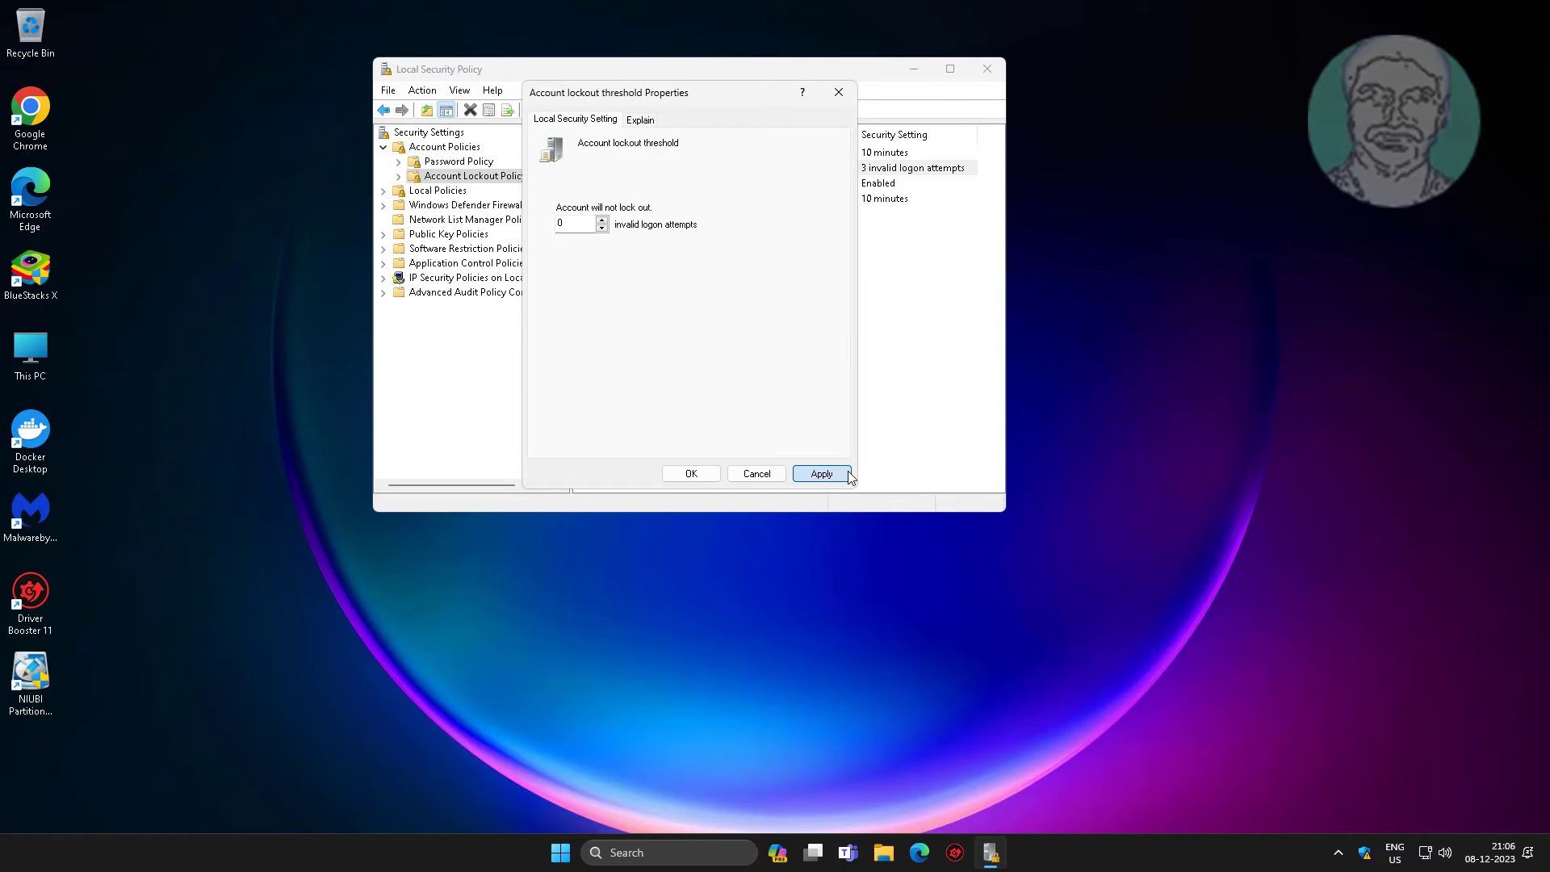
left_click(821, 473)
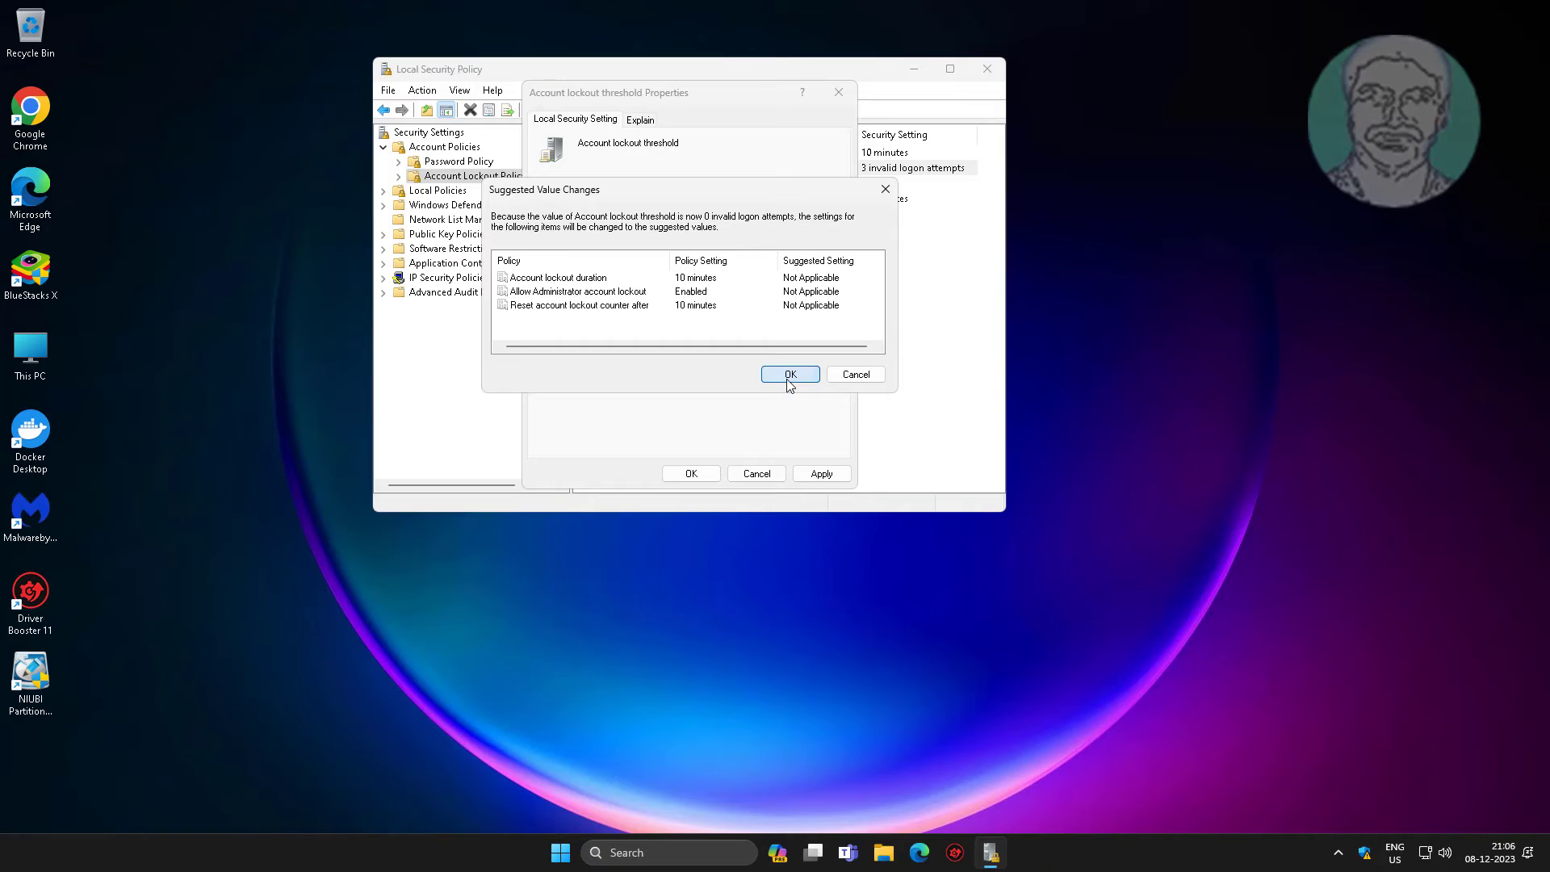
left_click(789, 374)
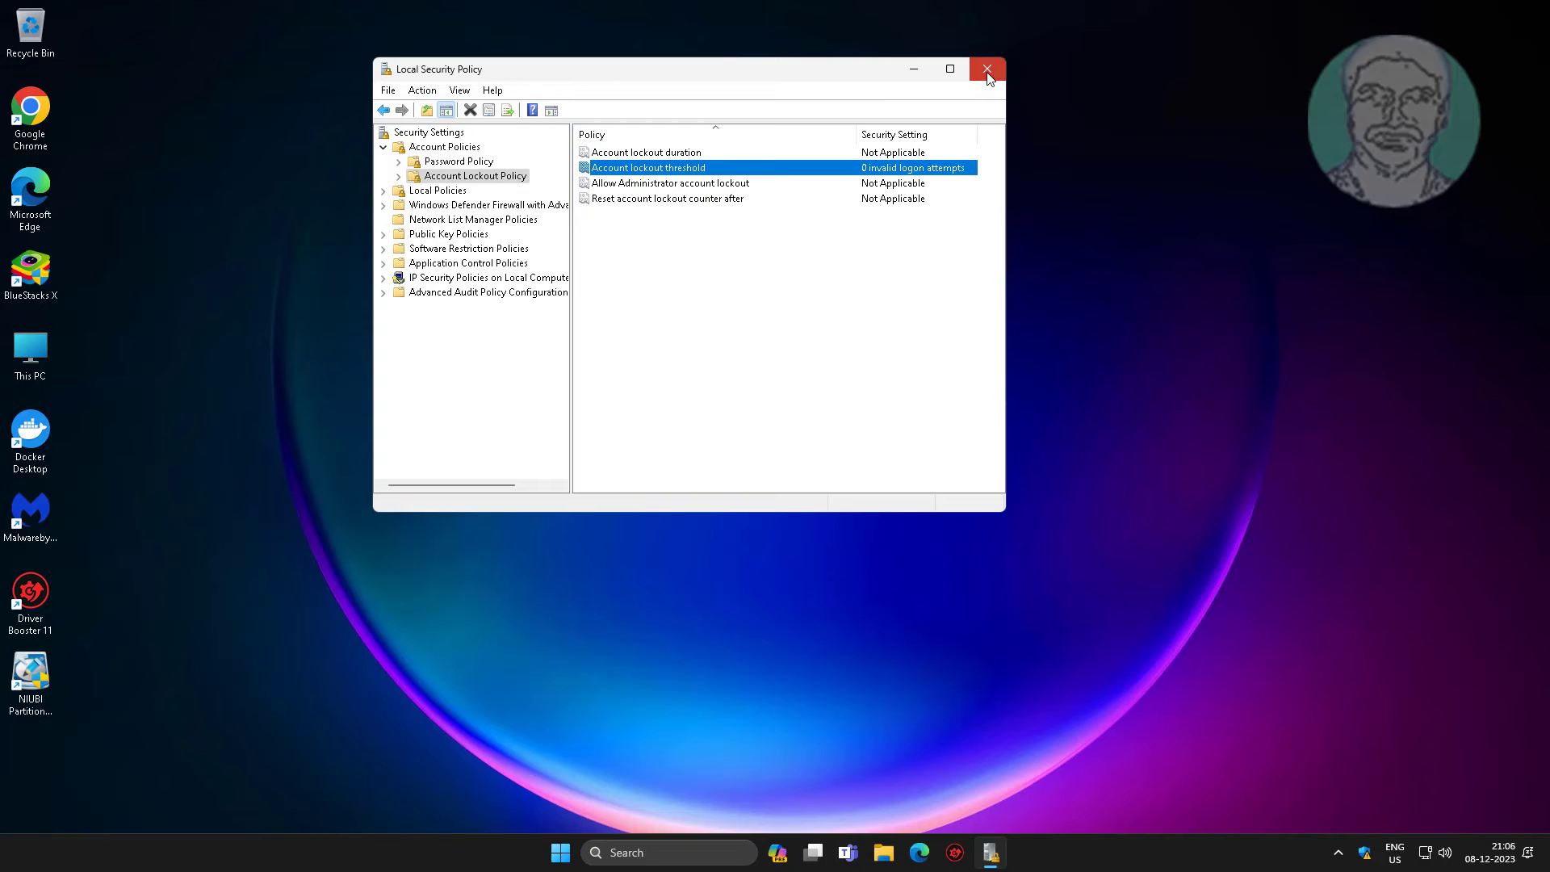
- Close Local Security Policy and sign out from the Start menu
left_click(986, 69)
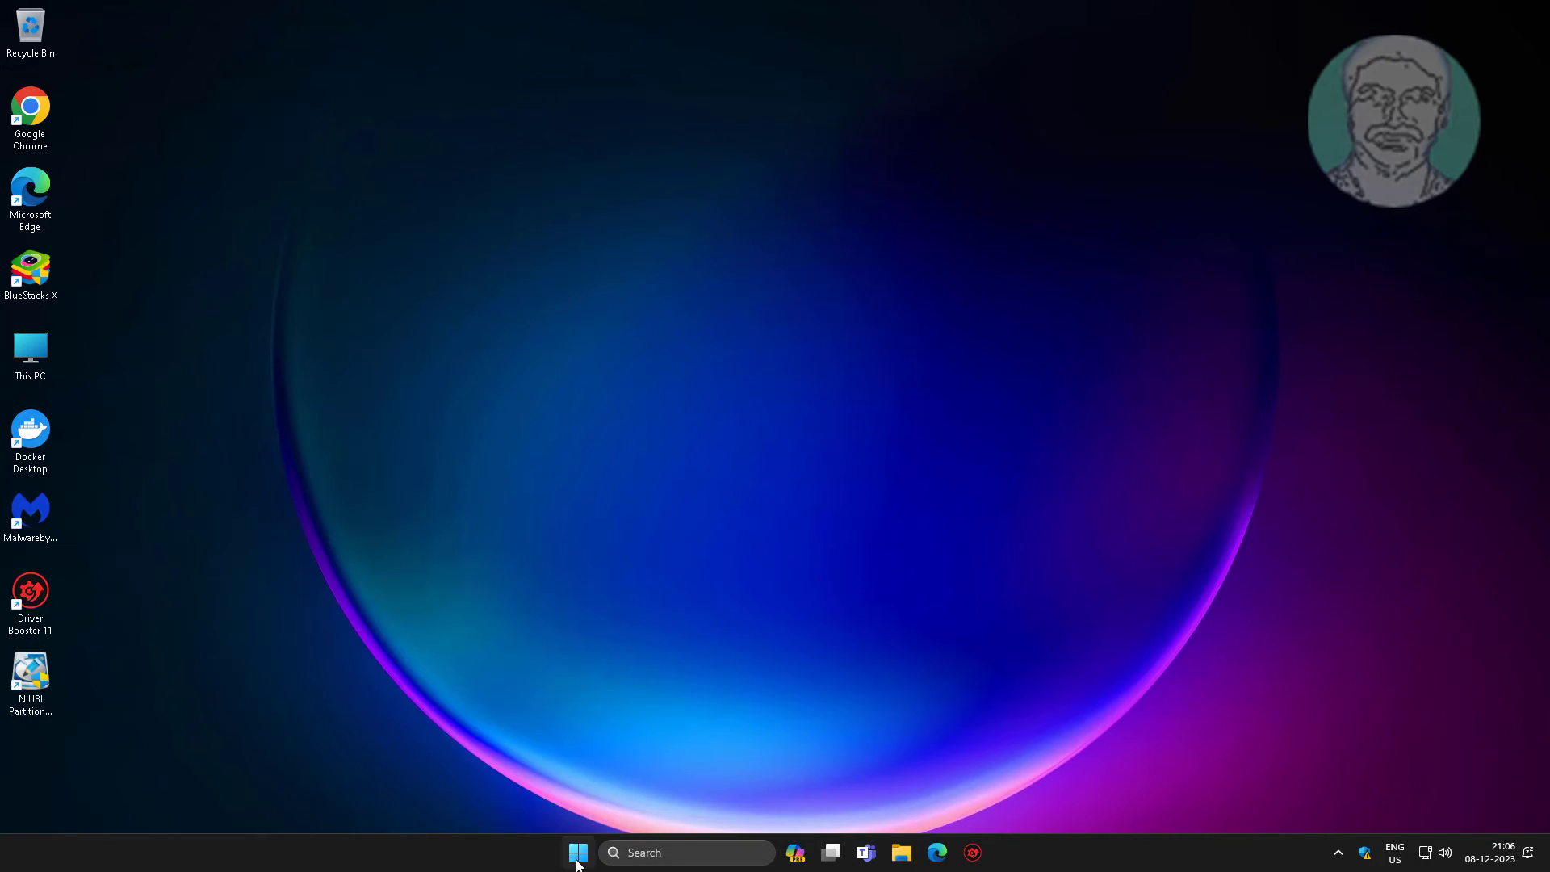
left_click(578, 852)
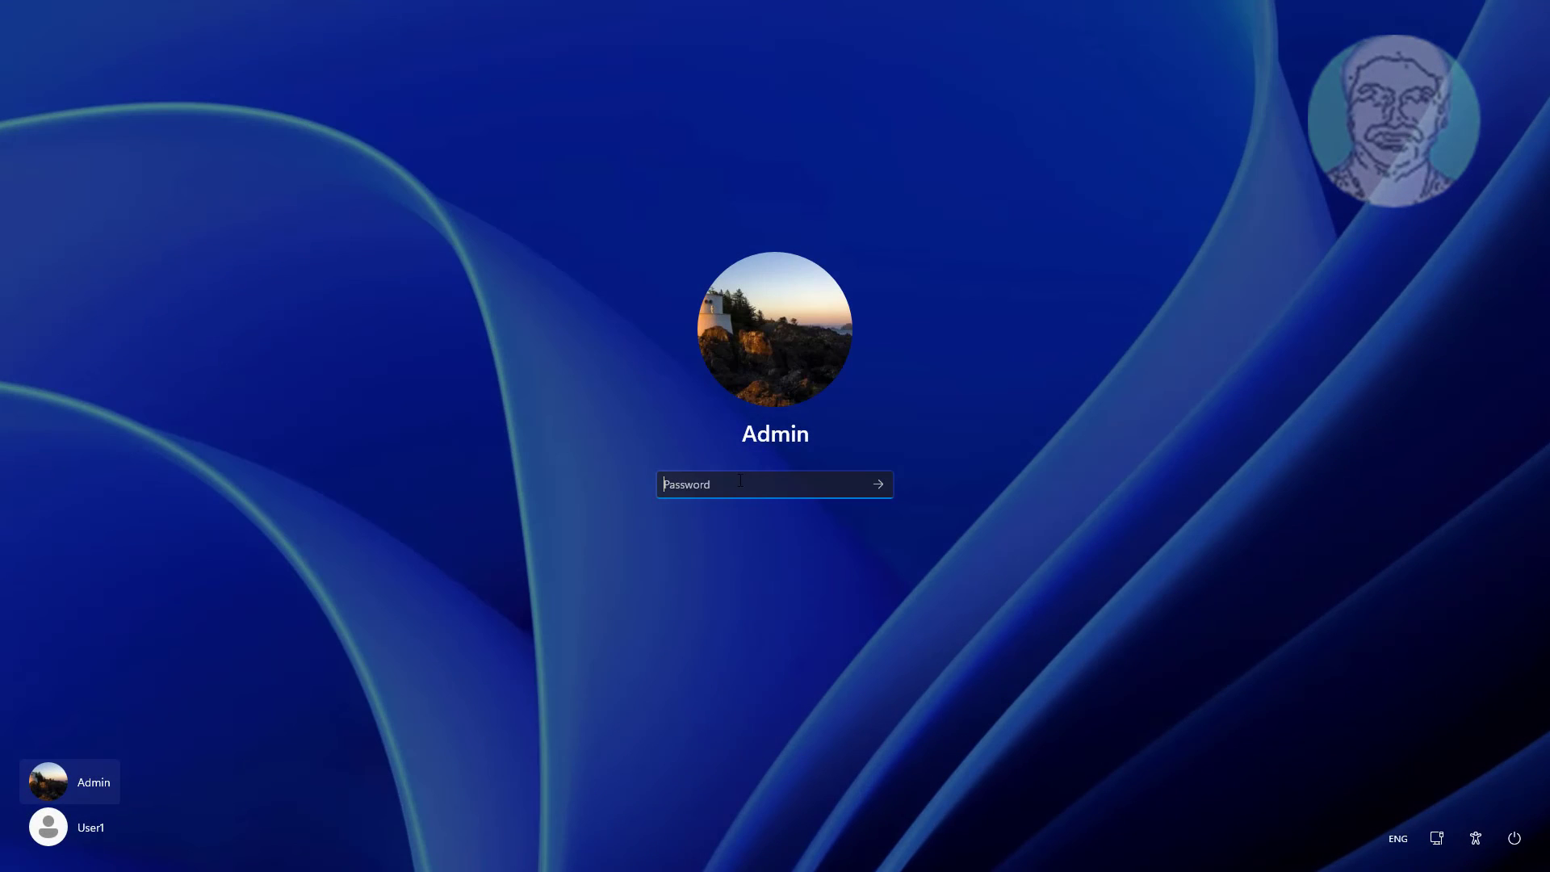
- Submit a wrong Admin password and dismiss the 'password is incorrect' notice
left_click(876, 485)
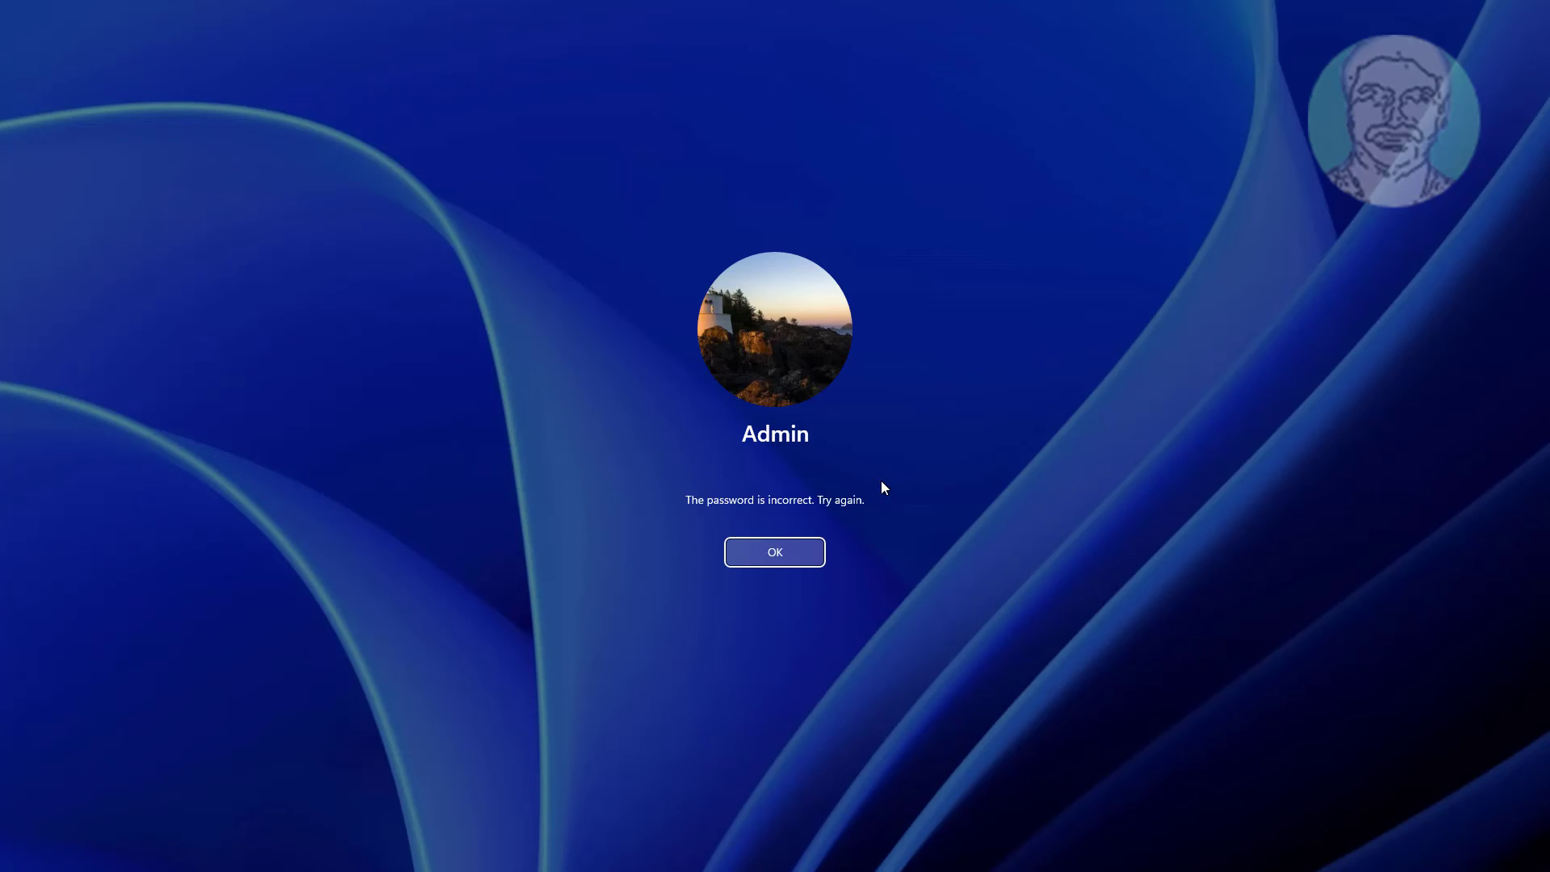
left_click(775, 552)
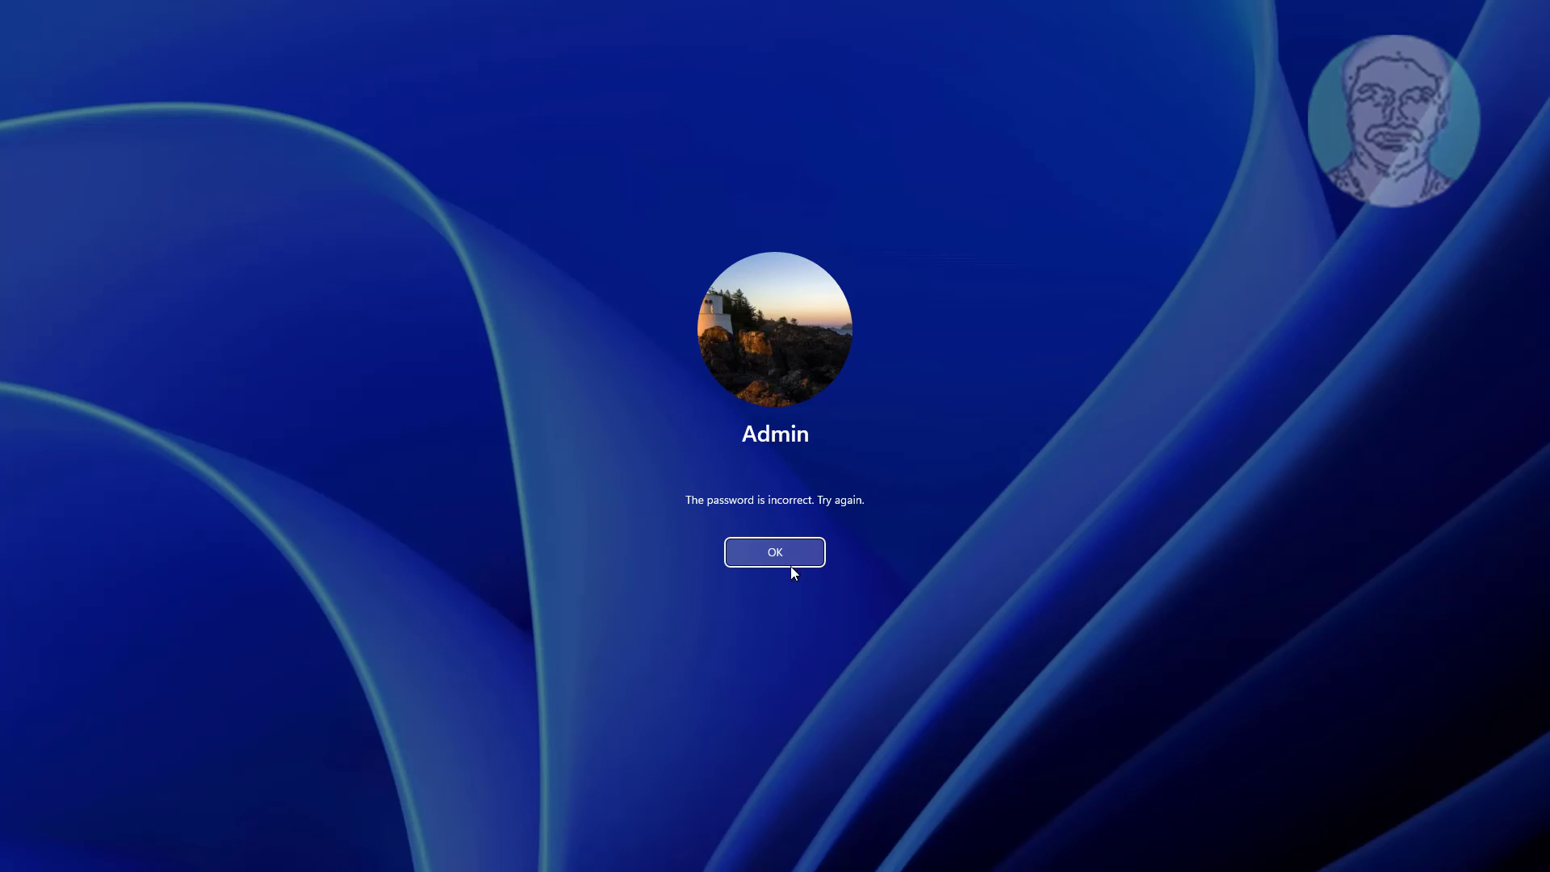
left_click(774, 552)
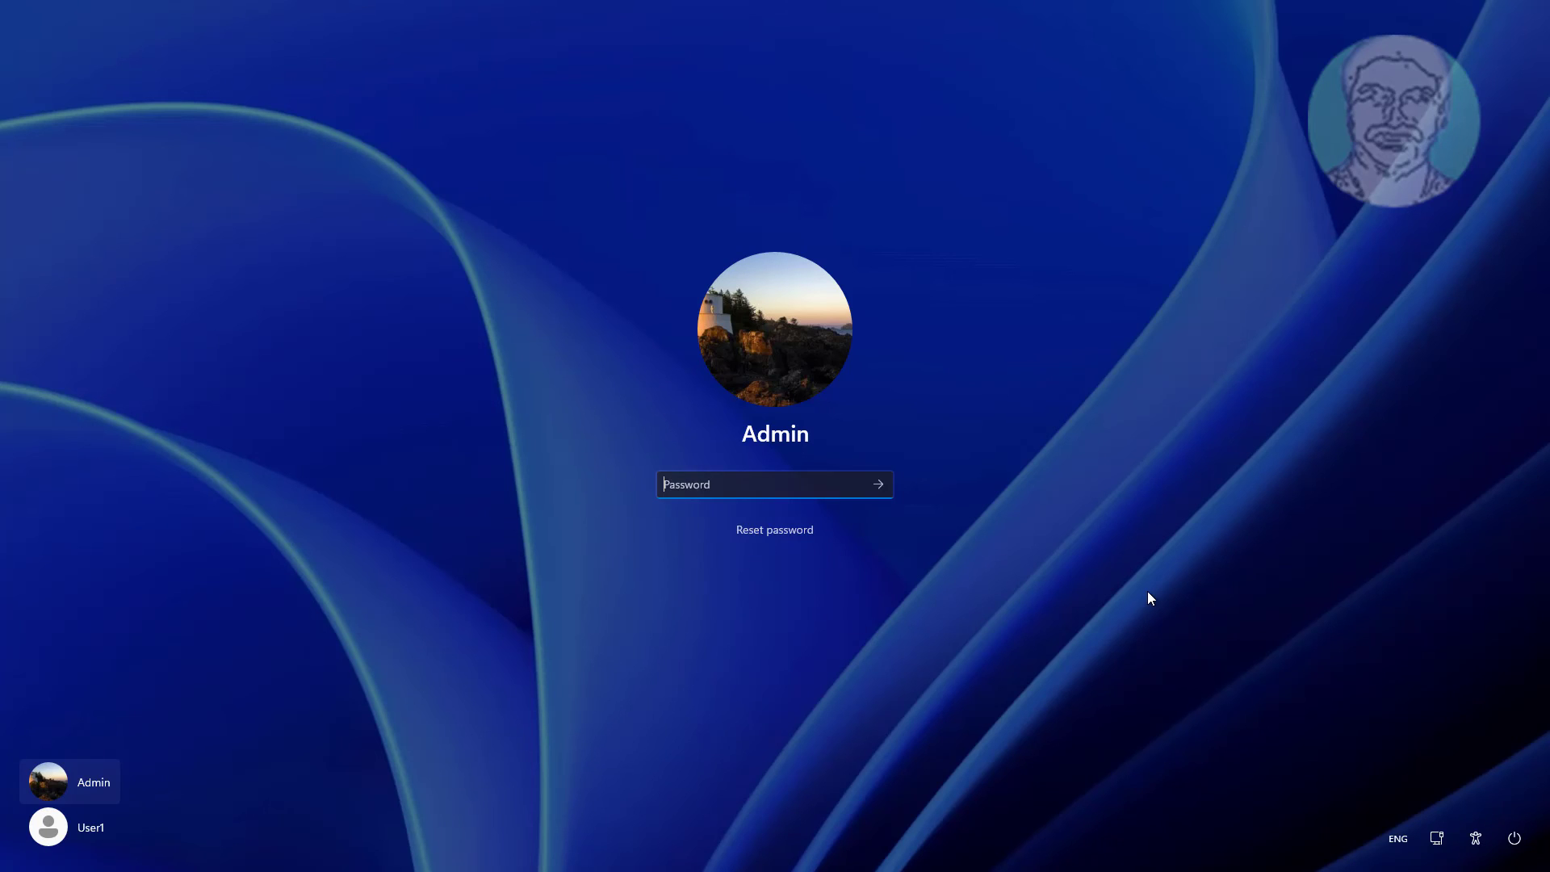